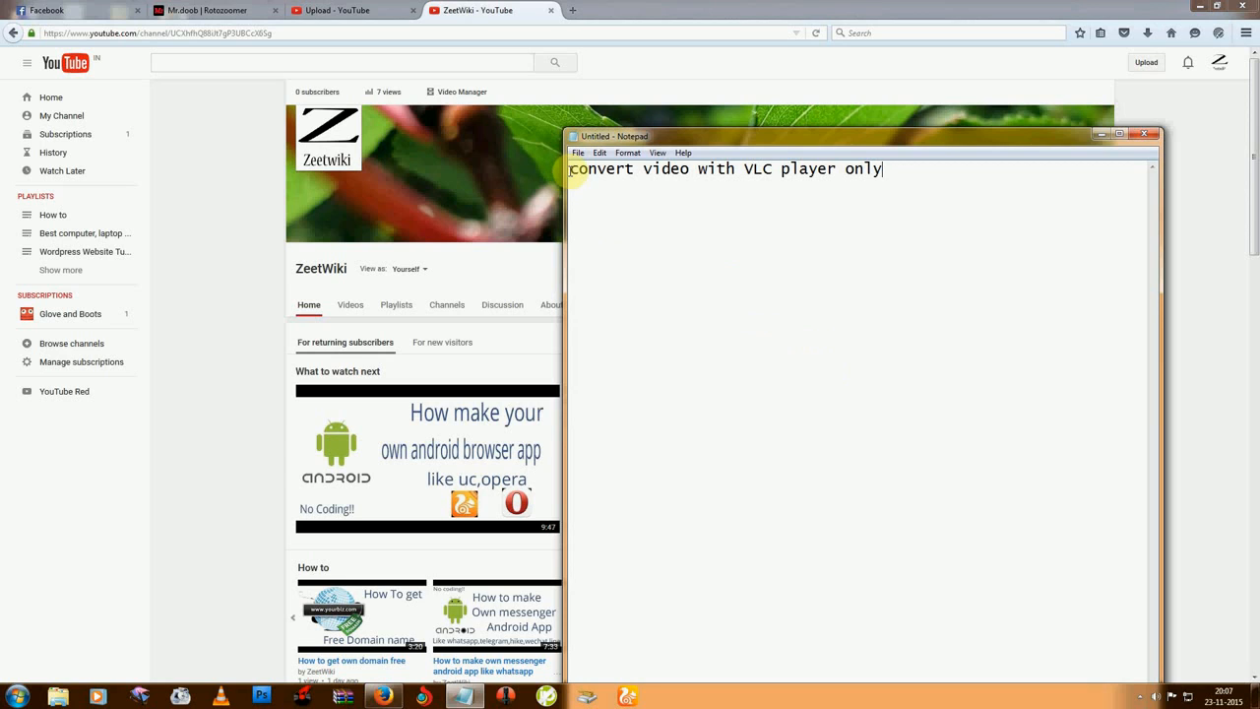
- Launch the Berzerk MP4 from the desktop in VLC and dismiss the crash report prompt
{"action": "double_click", "coordinate": [601, 168]}
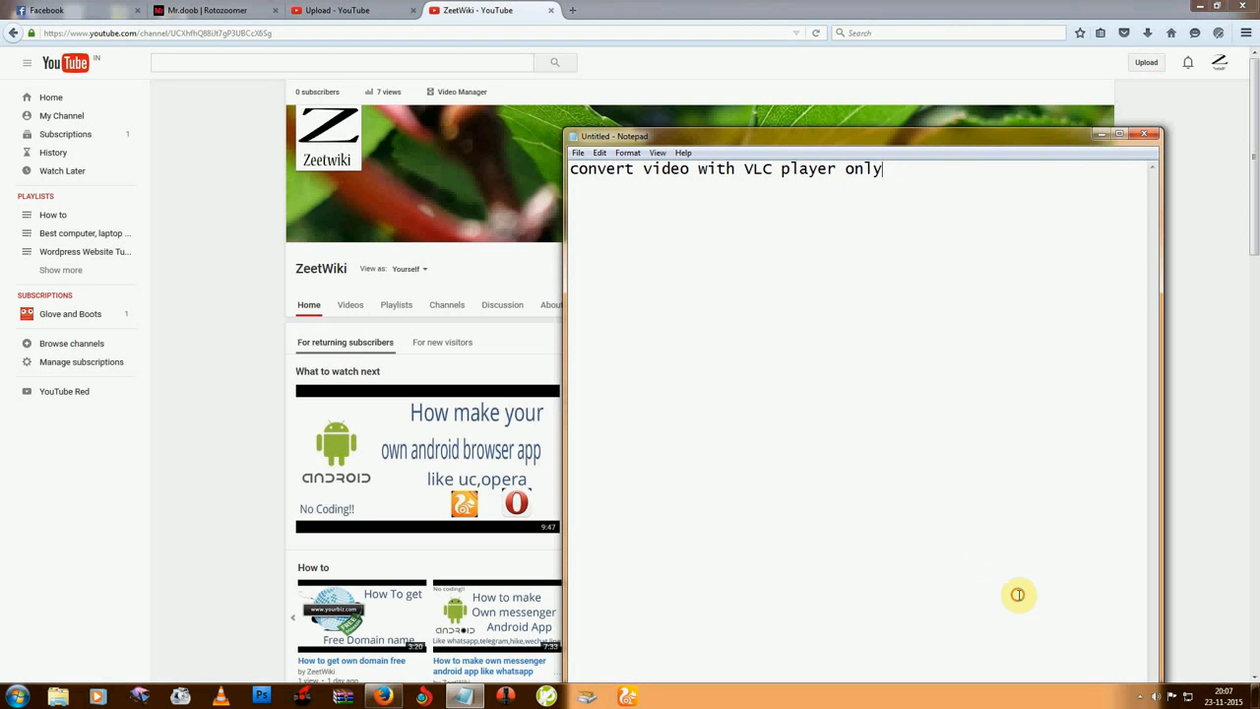
{"action": "right_click", "coordinate": [524, 217]}
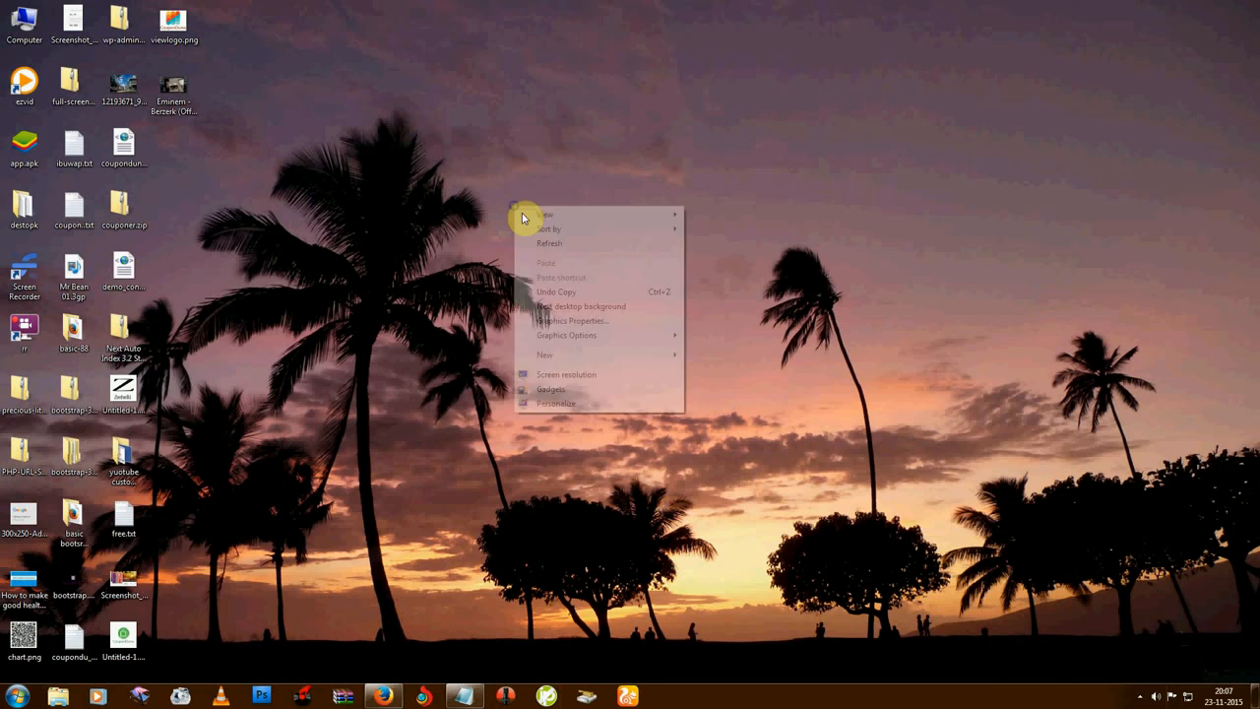
{"action": "left_click", "coordinate": [549, 243]}
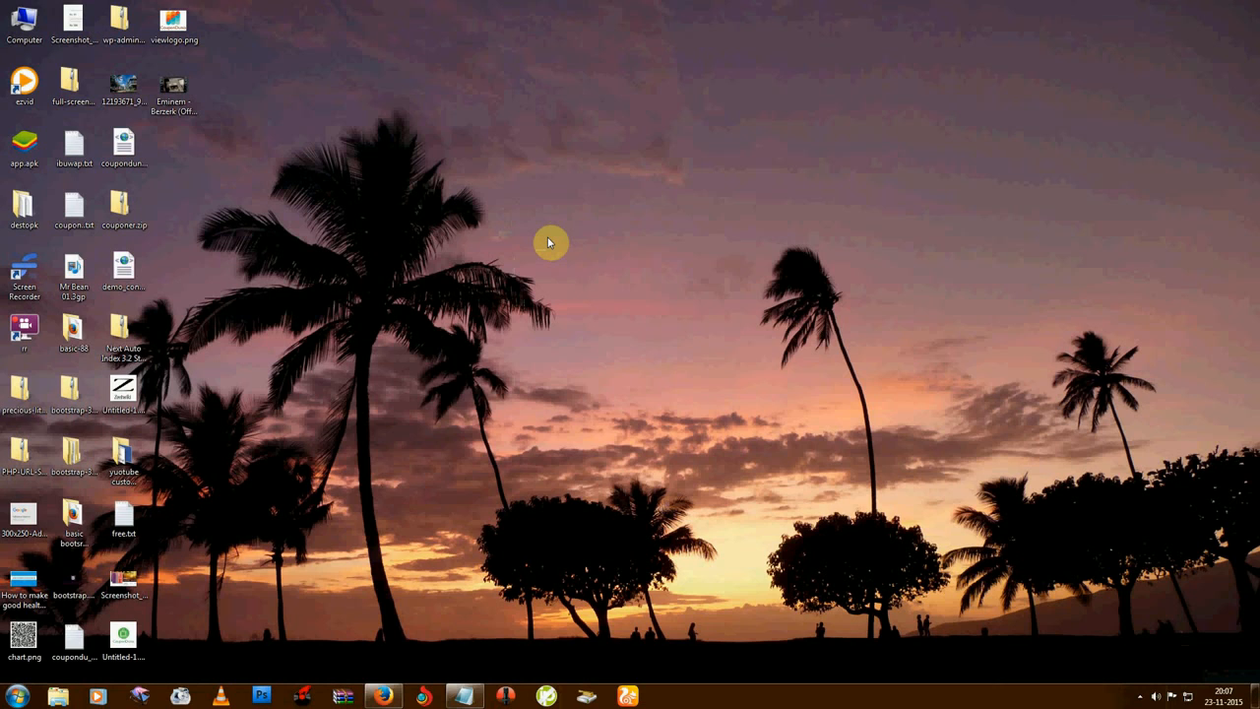
{"action": "mouse_move", "coordinate": [233, 93]}
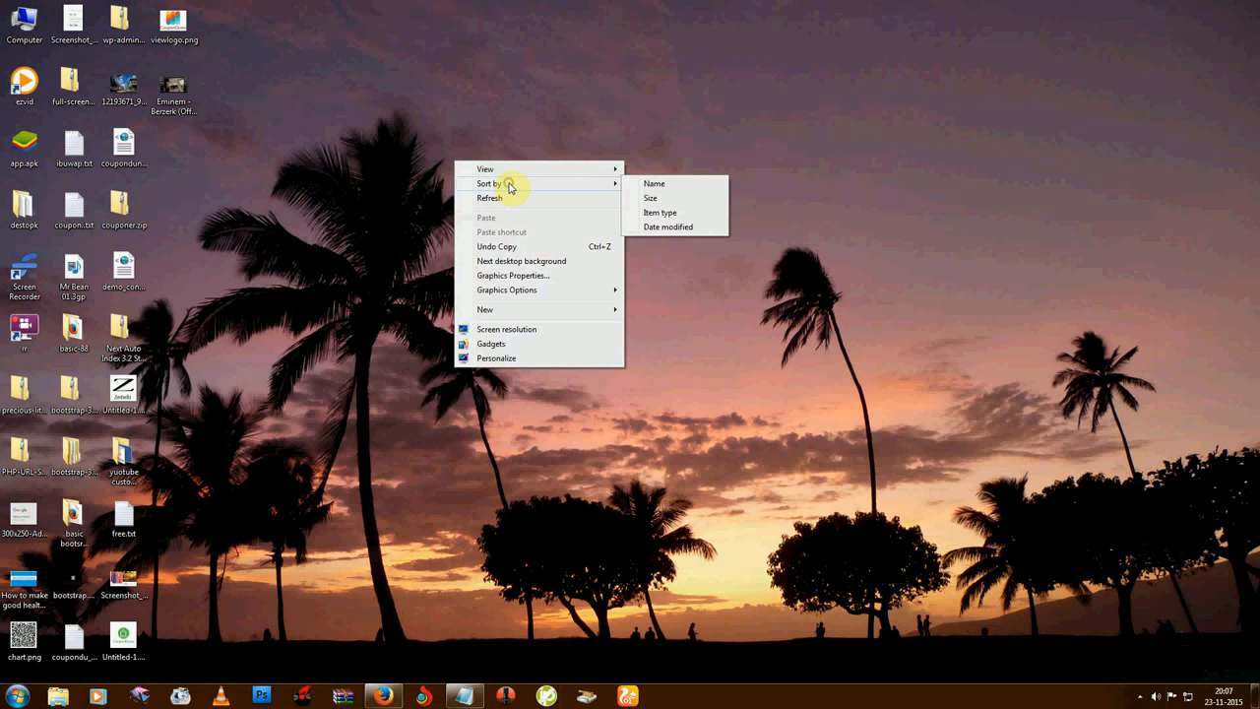
{"action": "left_click", "coordinate": [512, 195]}
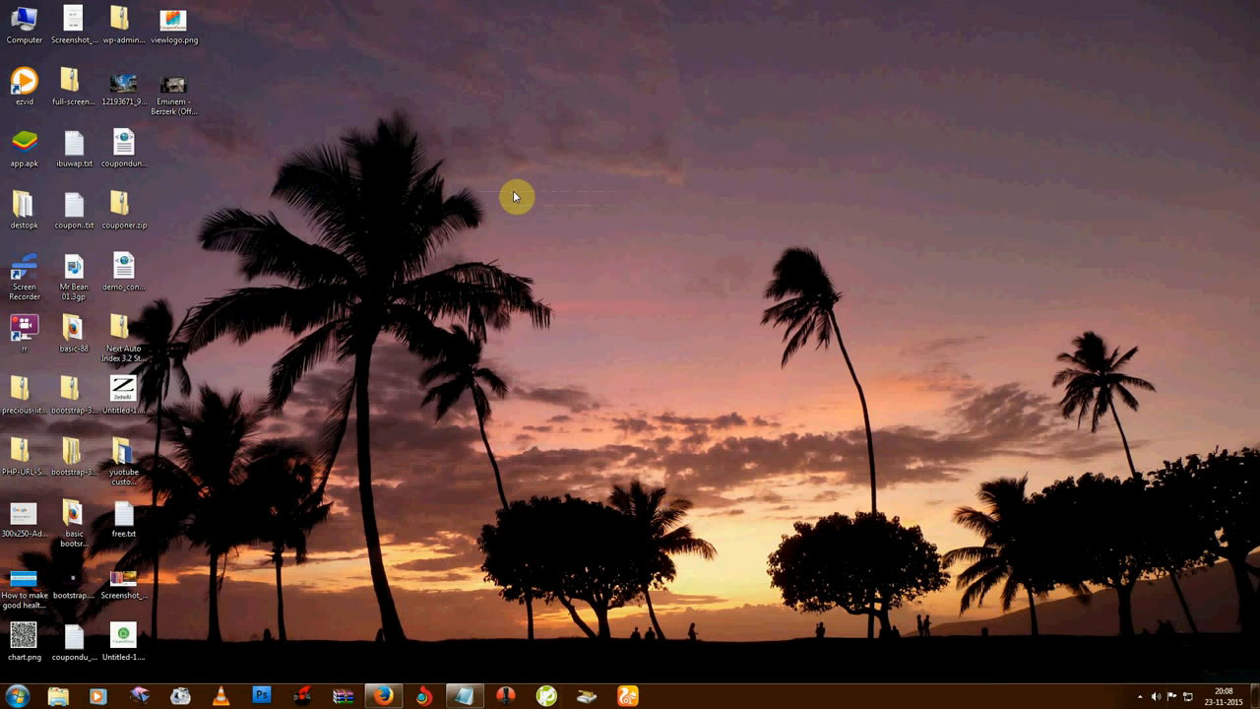
{"action": "mouse_move", "coordinate": [508, 215]}
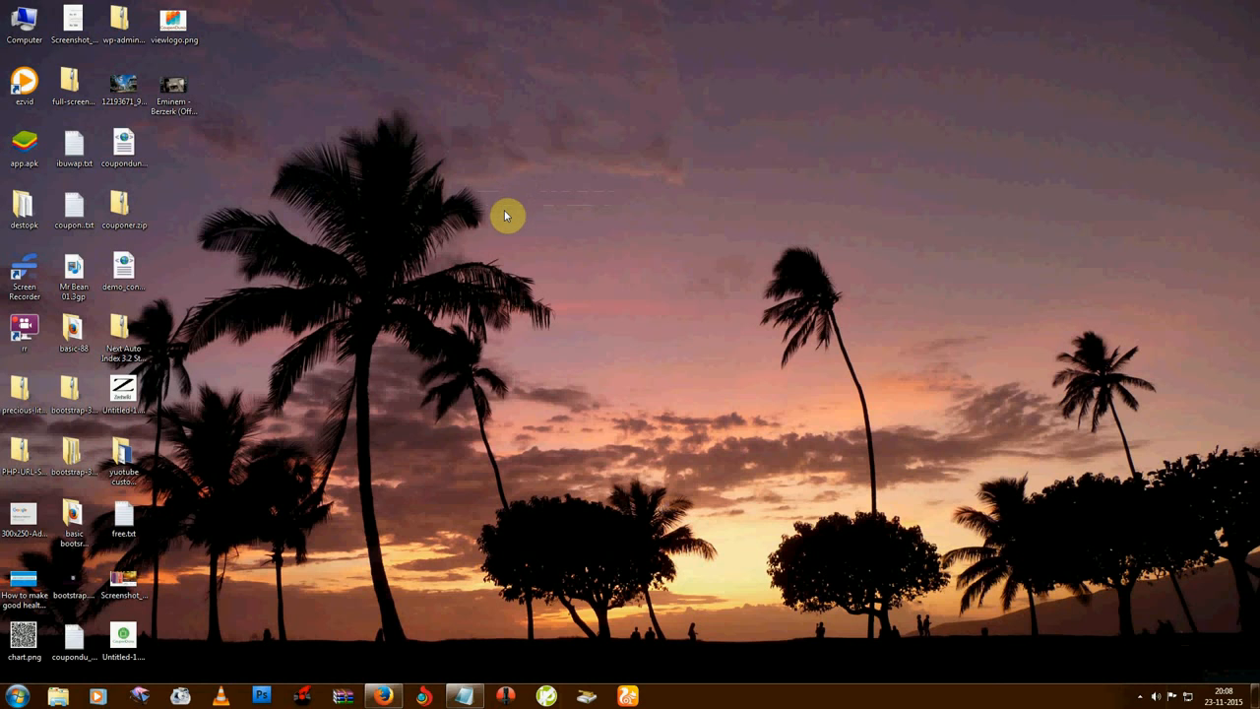
{"action": "mouse_move", "coordinate": [451, 317]}
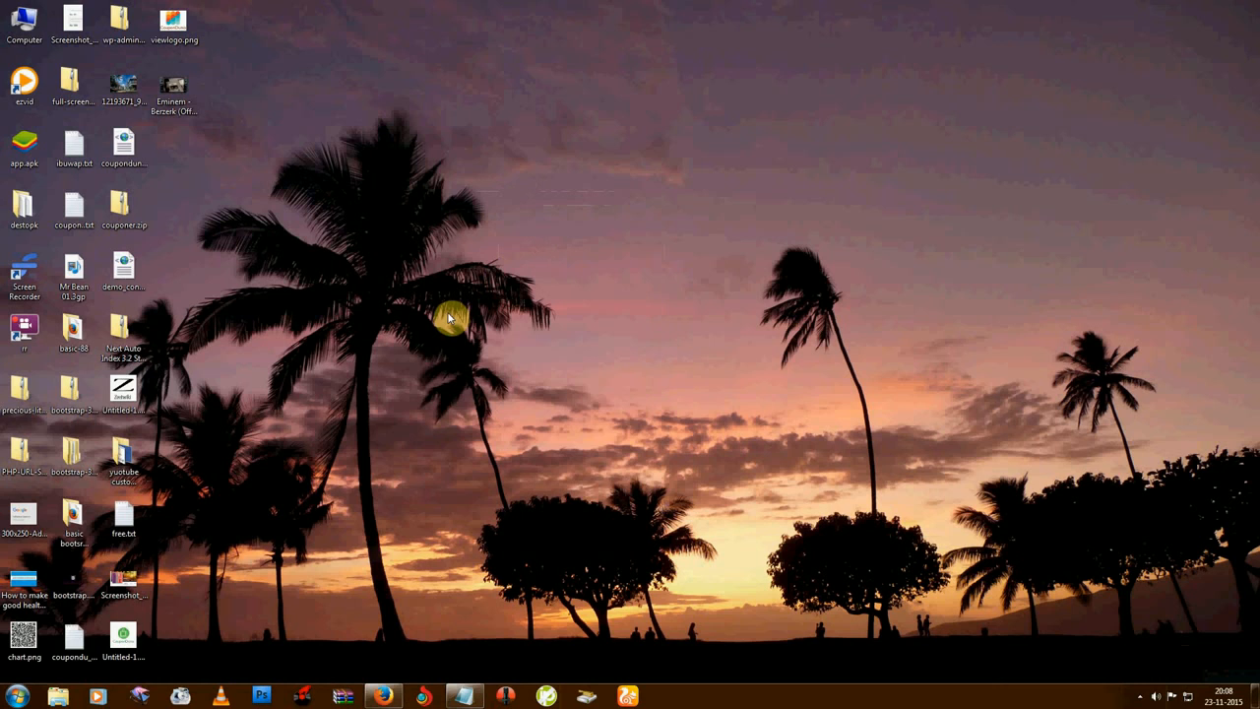
{"action": "mouse_move", "coordinate": [234, 697]}
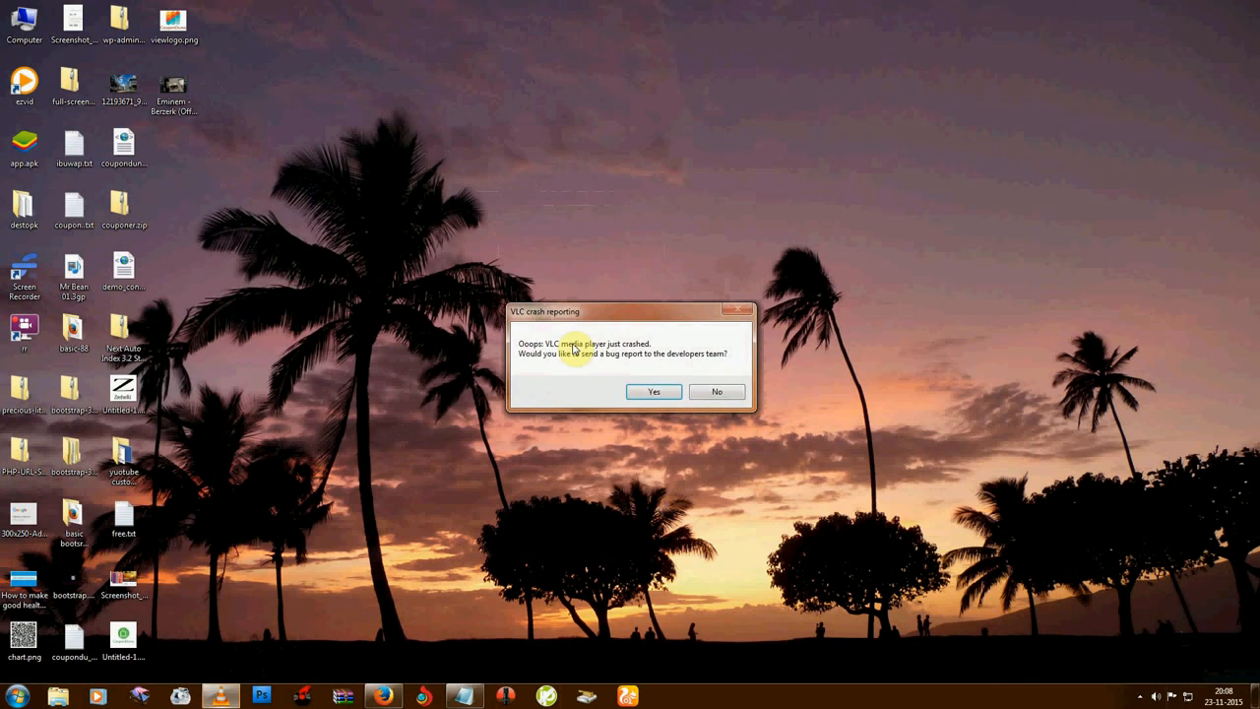
{"action": "left_click", "coordinate": [717, 391]}
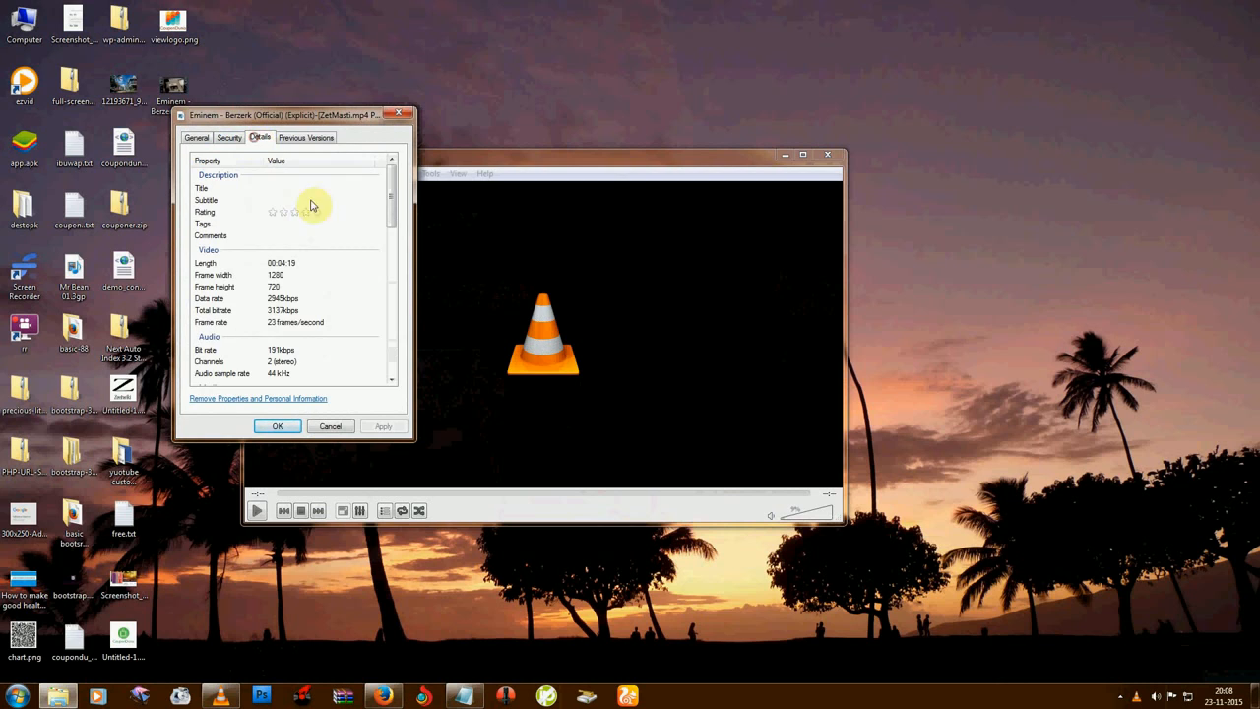
{"action": "mouse_move", "coordinate": [341, 282]}
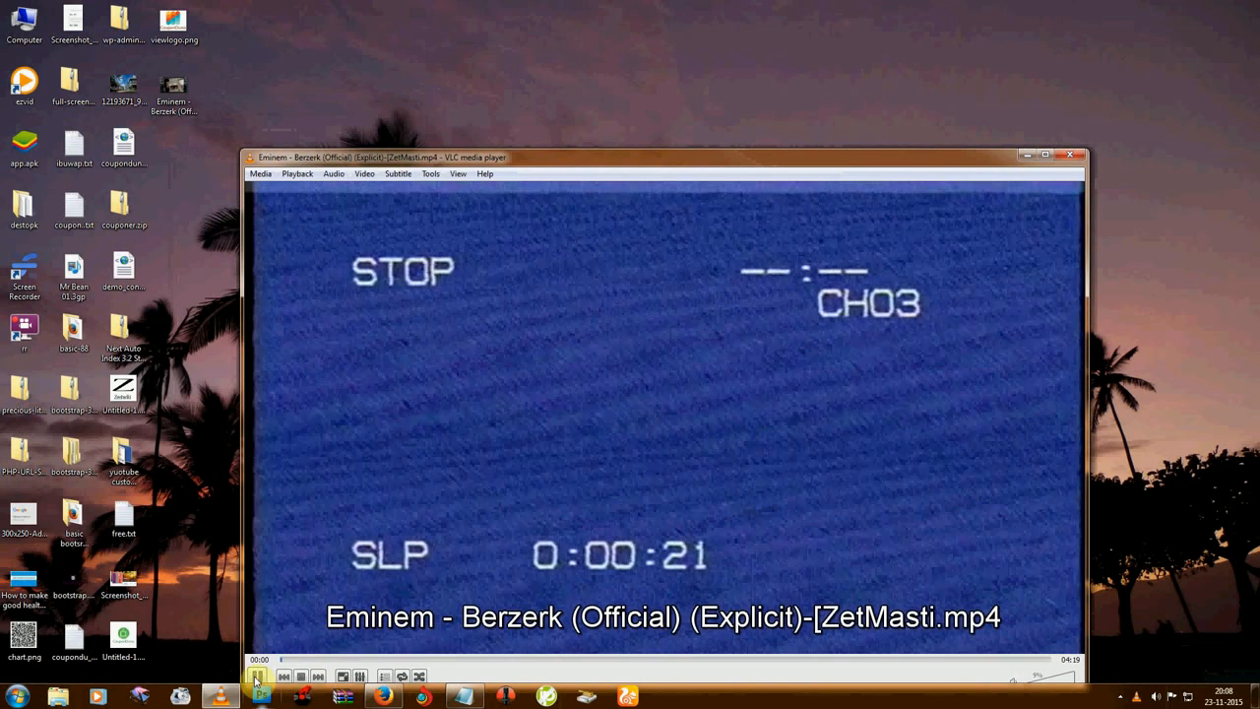
- Show VLC's Media menu with its opening and conversion actions
{"action": "left_click", "coordinate": [261, 173]}
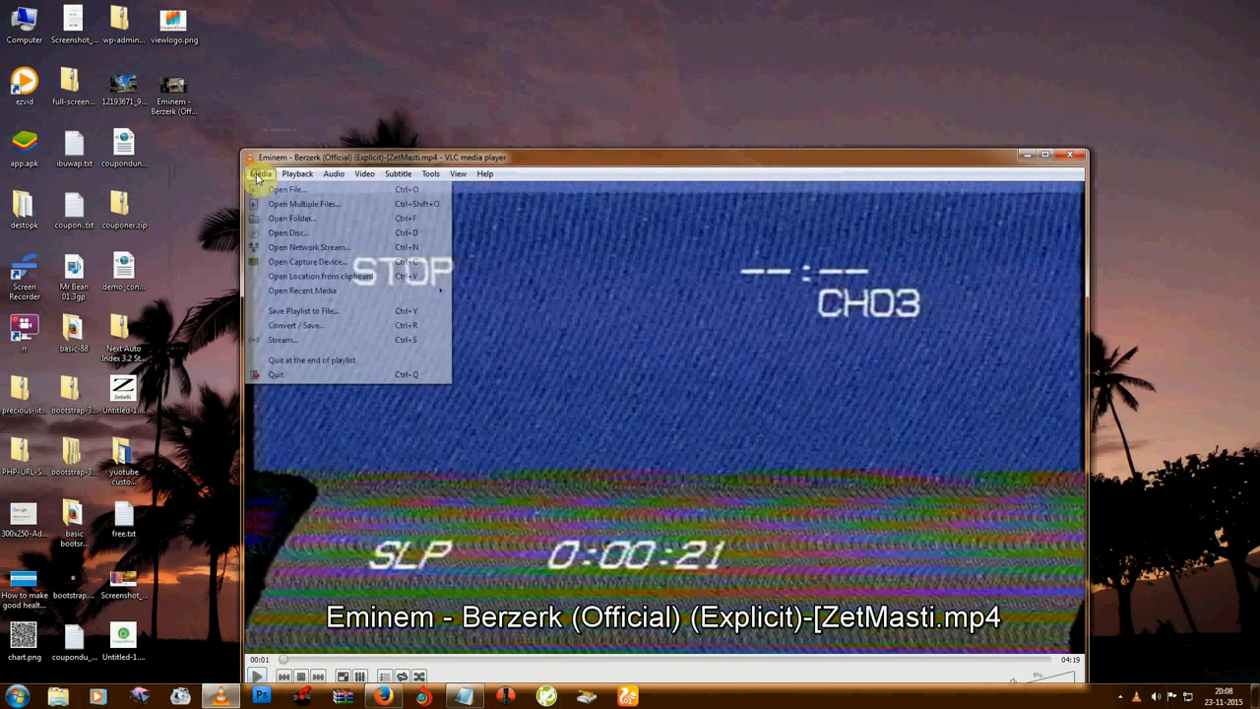
{"action": "mouse_move", "coordinate": [296, 325]}
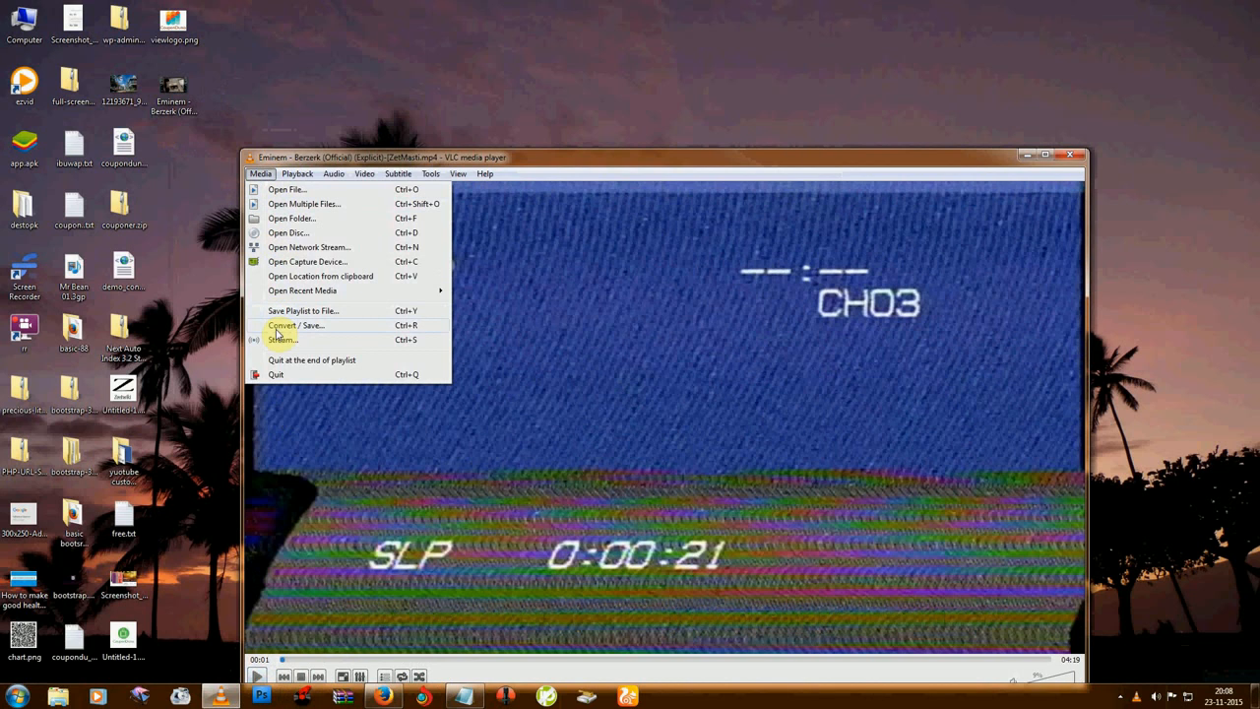
{"action": "mouse_move", "coordinate": [288, 333]}
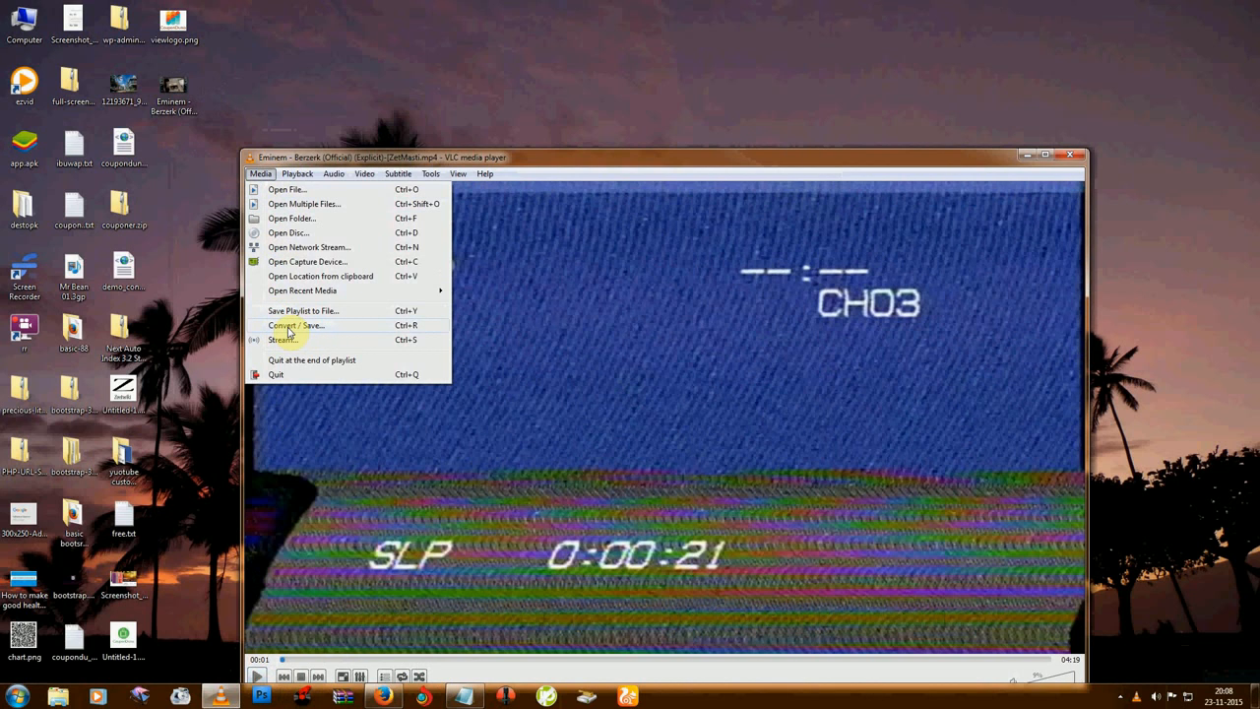
- Start Convert / Save and add the Berzerk MP4 from the desktop as the source
{"action": "left_click", "coordinate": [295, 325]}
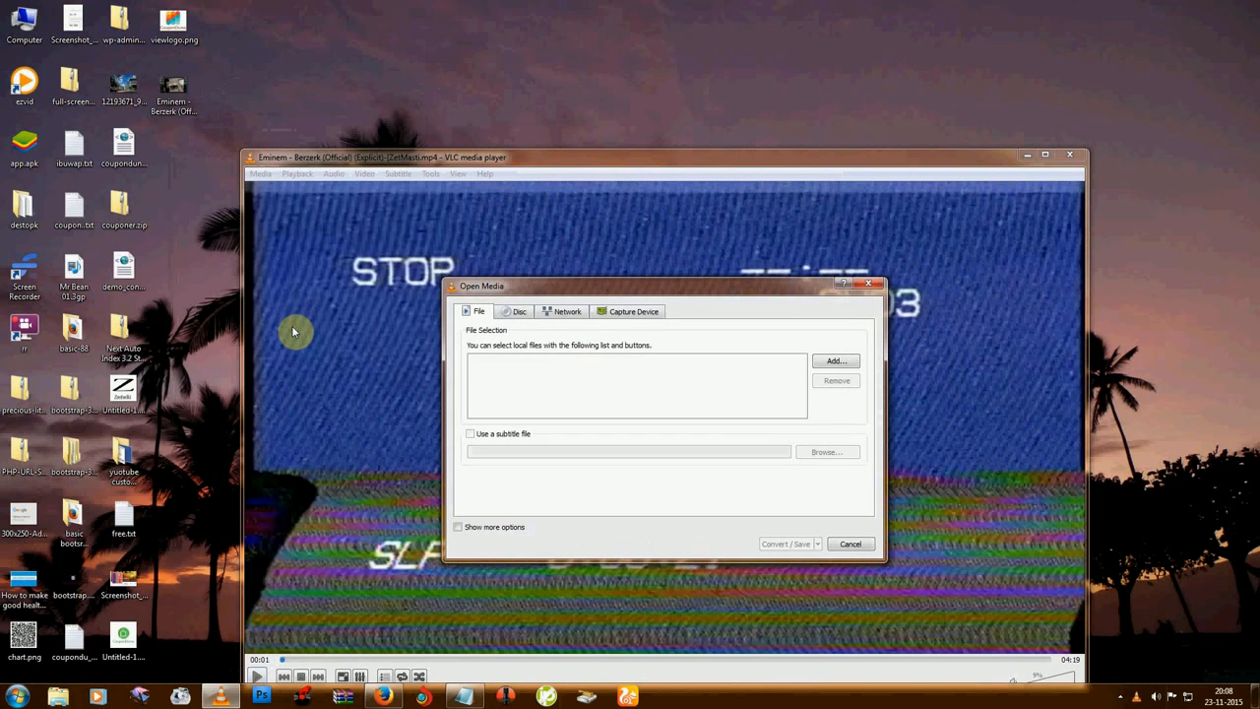
{"action": "left_click", "coordinate": [174, 89]}
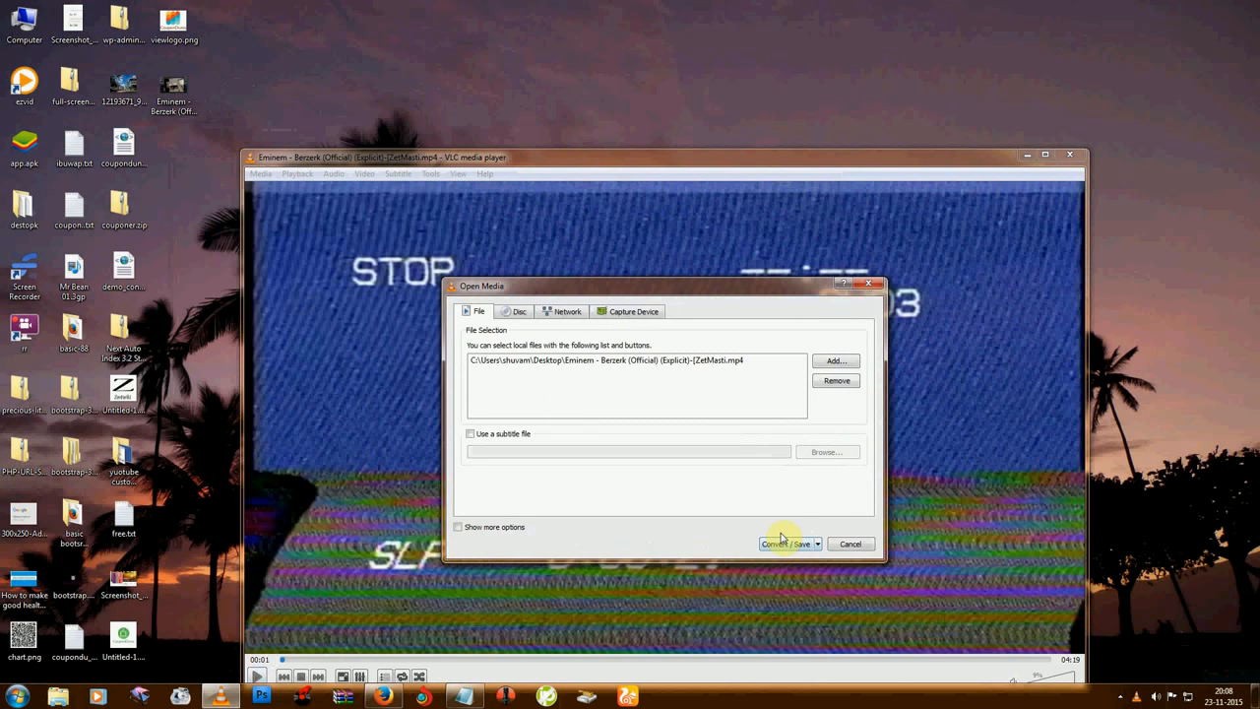
{"action": "mouse_move", "coordinate": [293, 99]}
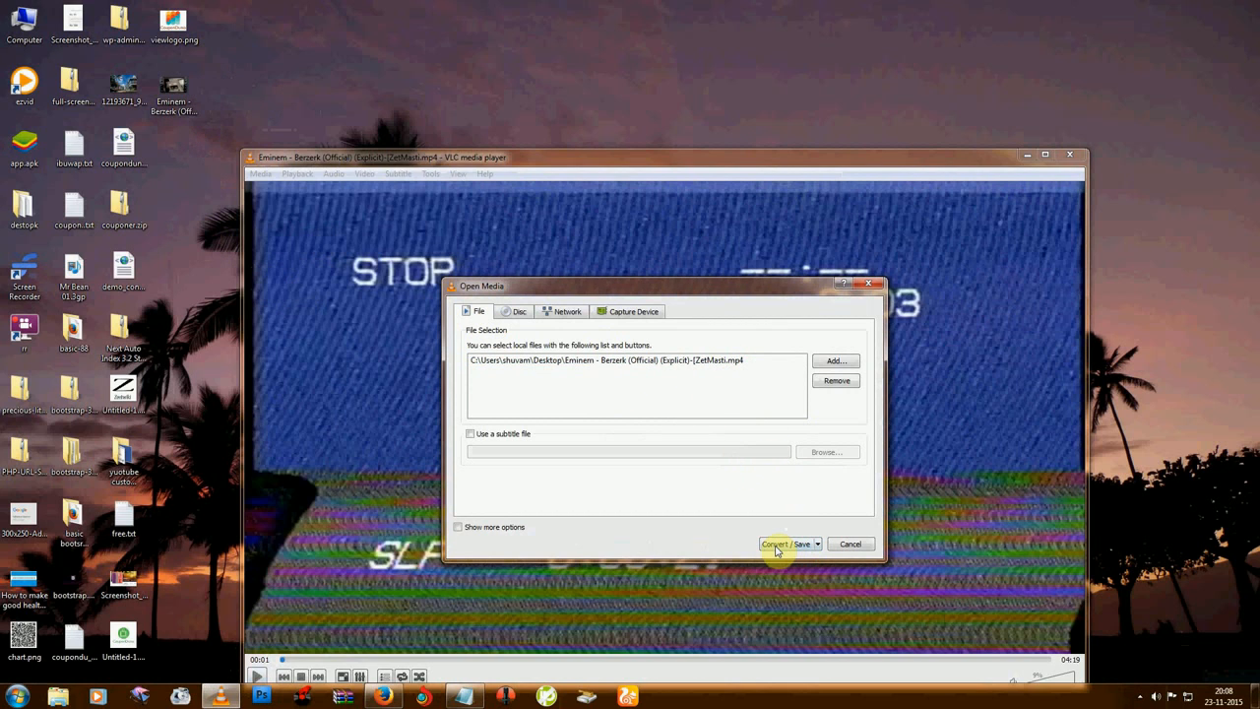
- Proceed to the Convert dialog and choose Audio - MP3 as the conversion profile
{"action": "left_click", "coordinate": [787, 543]}
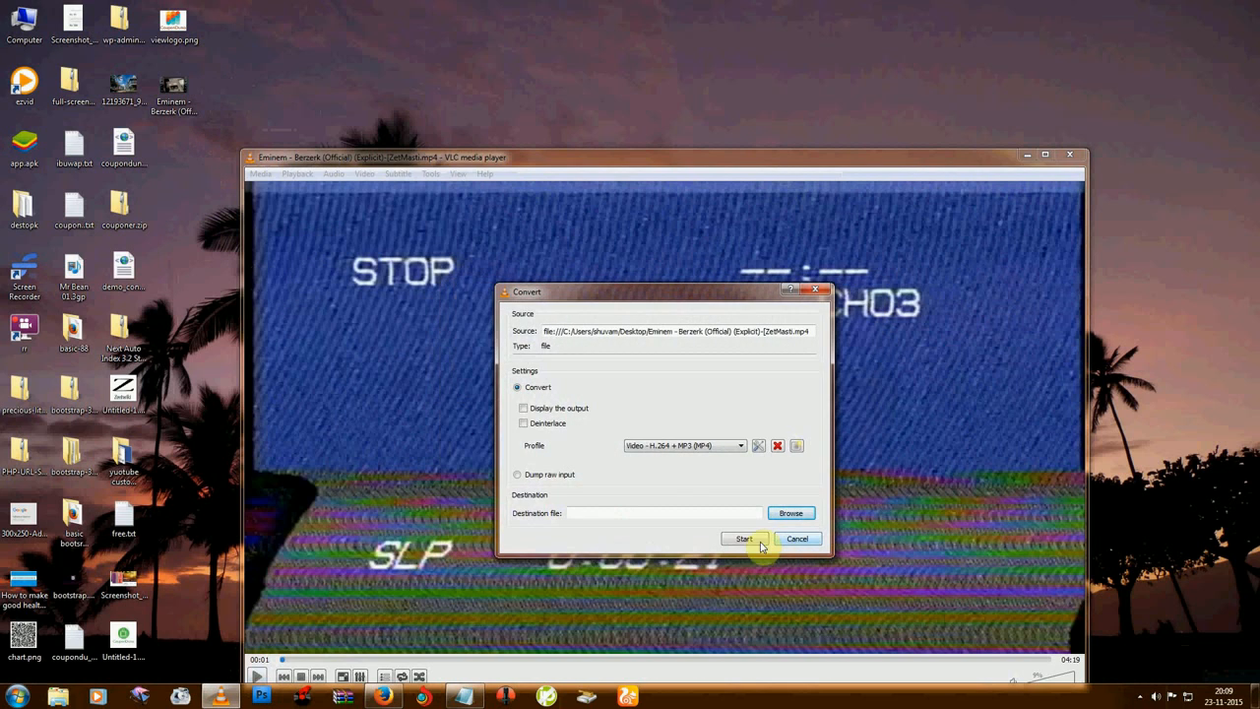
{"action": "mouse_move", "coordinate": [551, 414]}
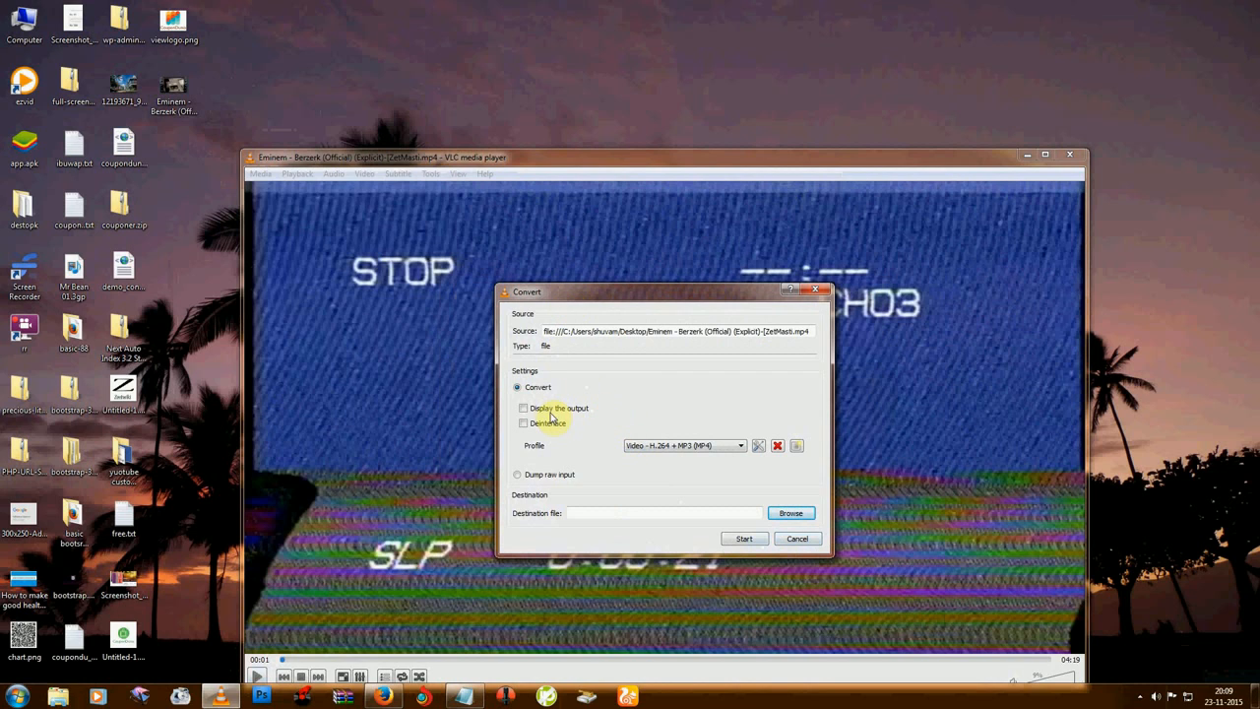
{"action": "left_click", "coordinate": [740, 445]}
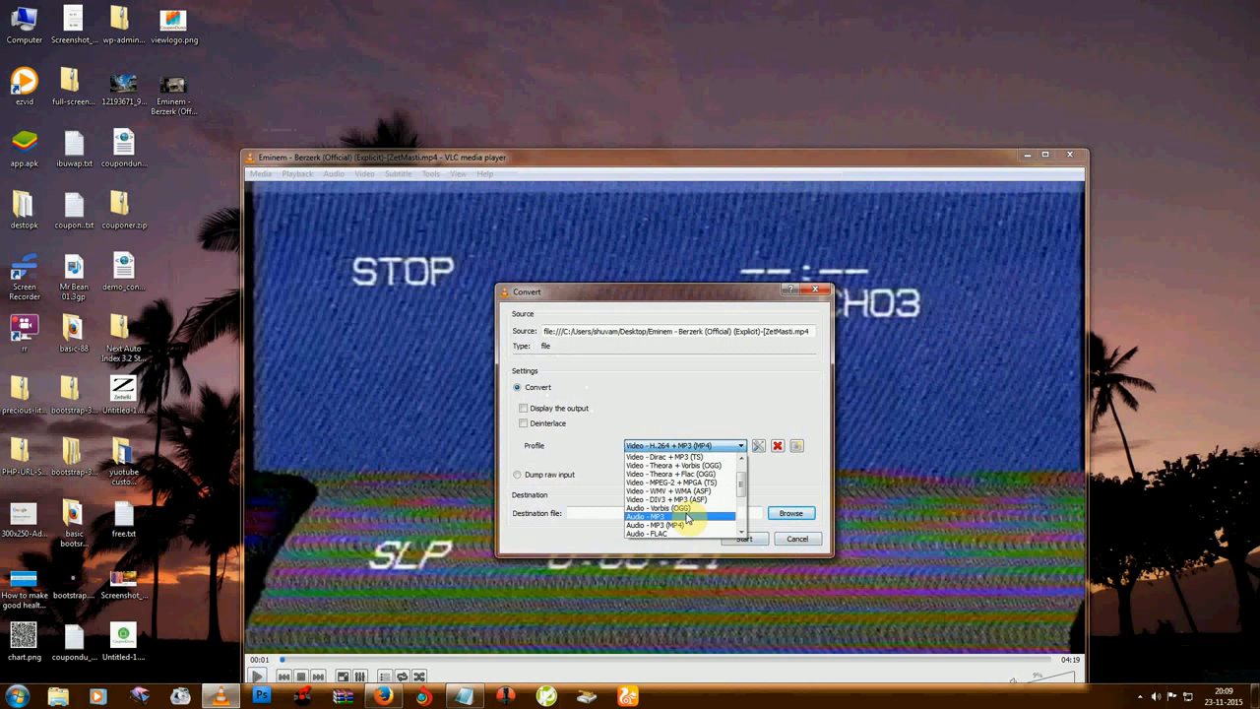
{"action": "left_click", "coordinate": [646, 516]}
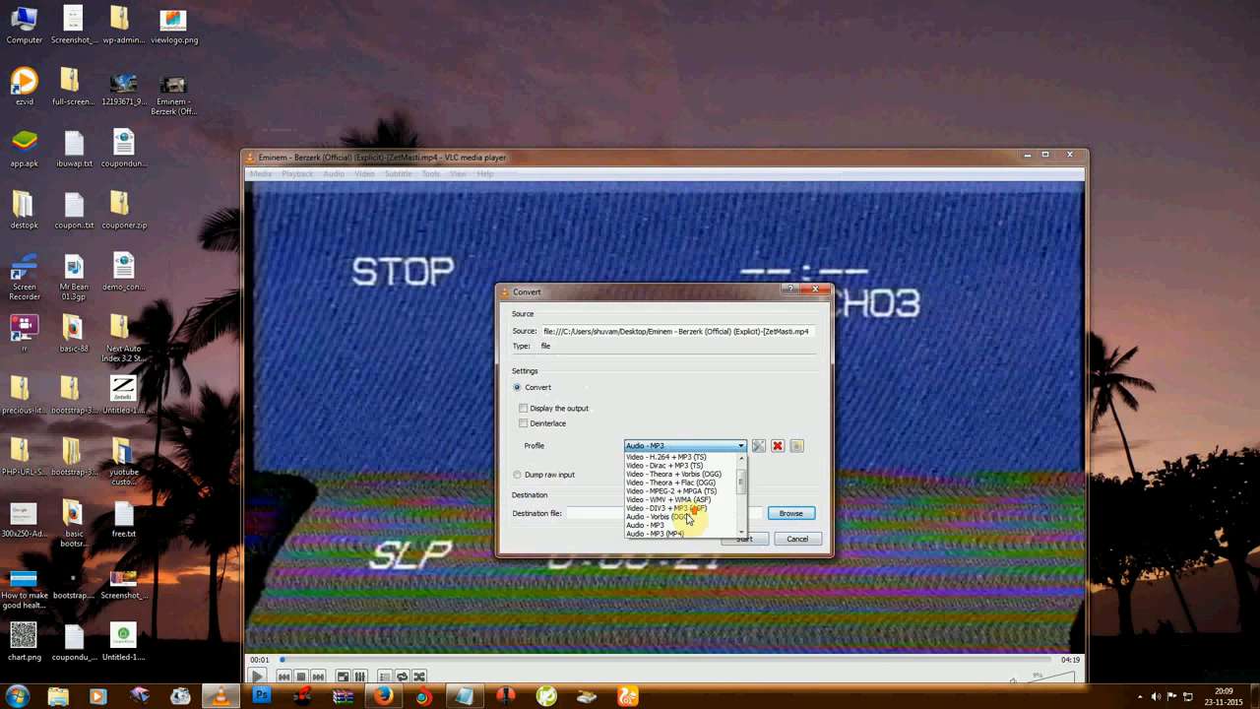
{"action": "left_click", "coordinate": [655, 525]}
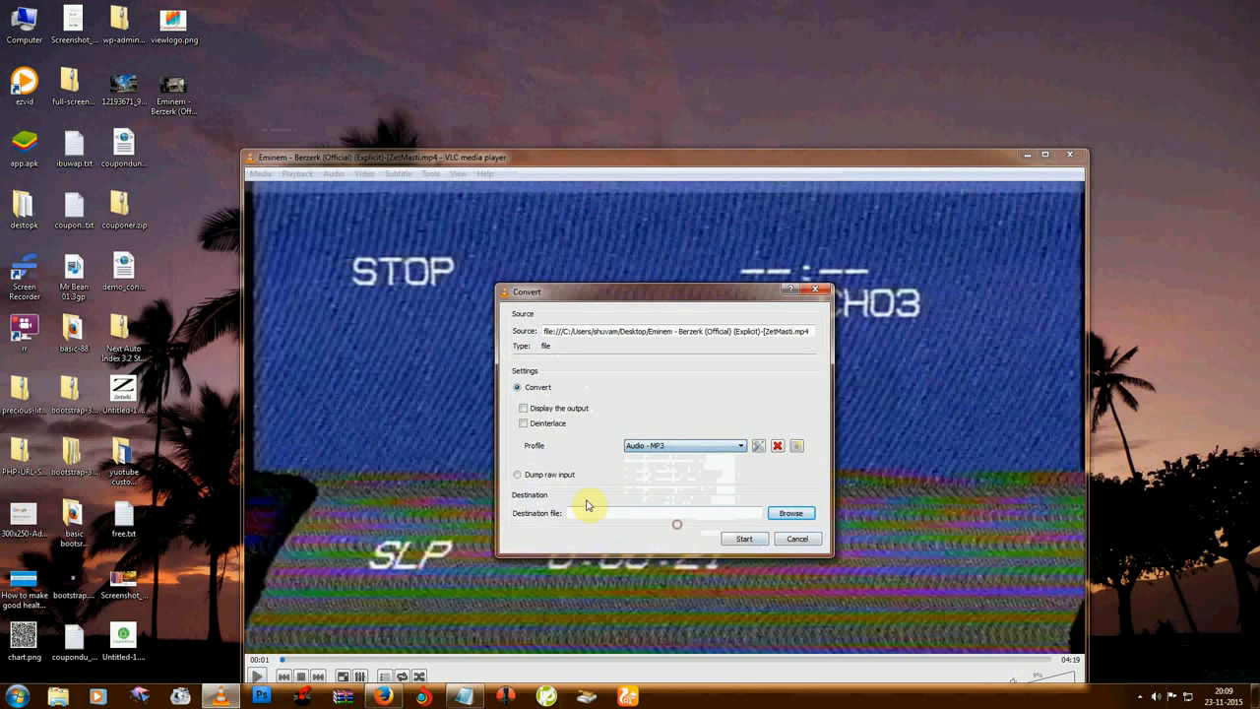
{"action": "mouse_move", "coordinate": [622, 499]}
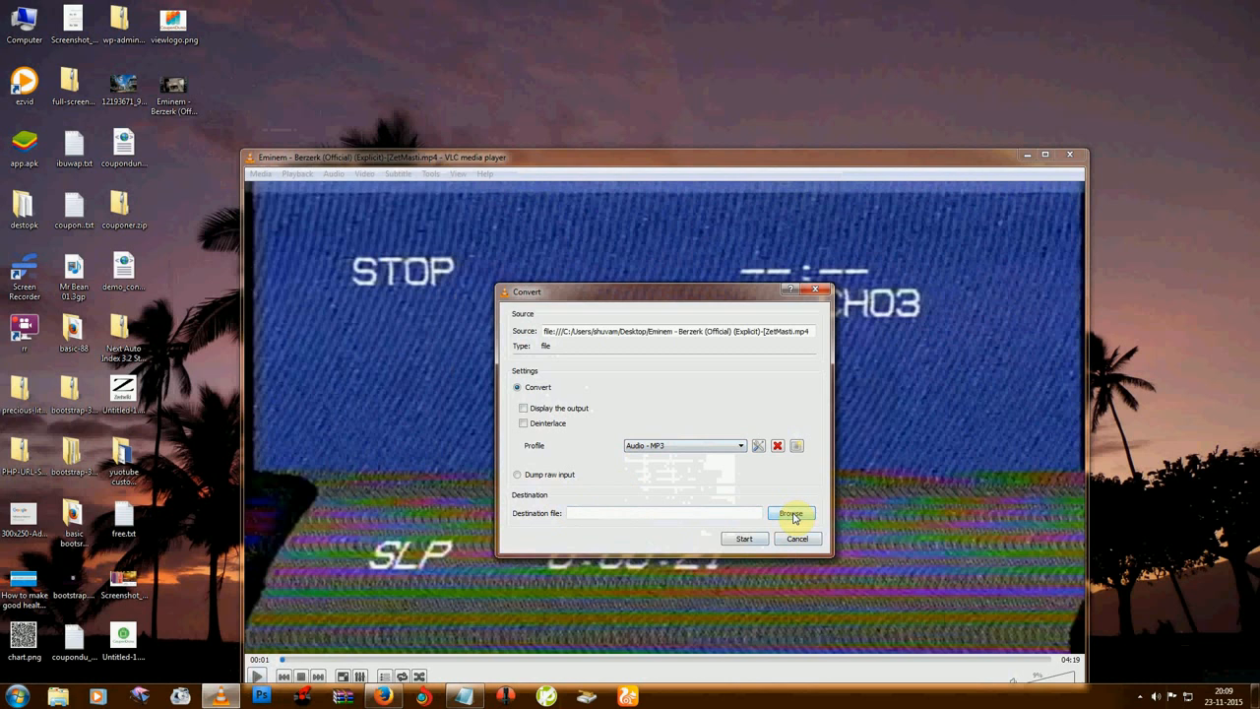
- Browse to the Desktop as destination and name the output file 'vlc'
{"action": "left_click", "coordinate": [791, 513]}
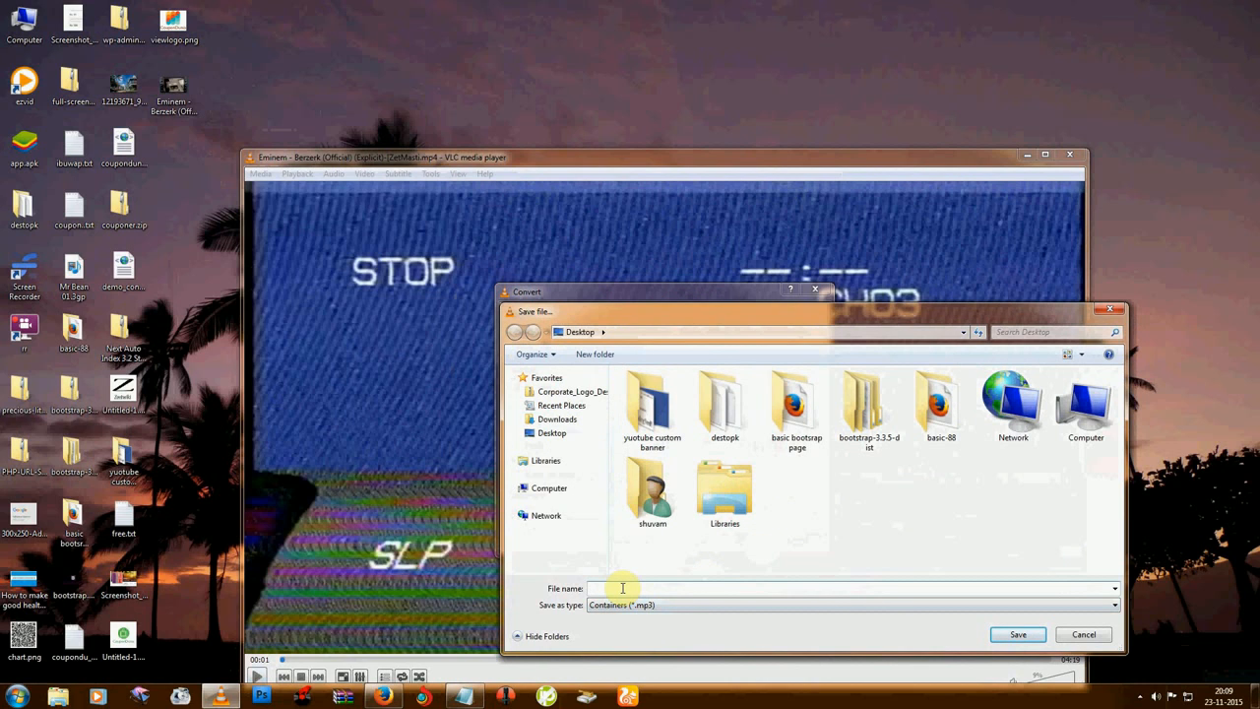
{"action": "type", "text": "v"}
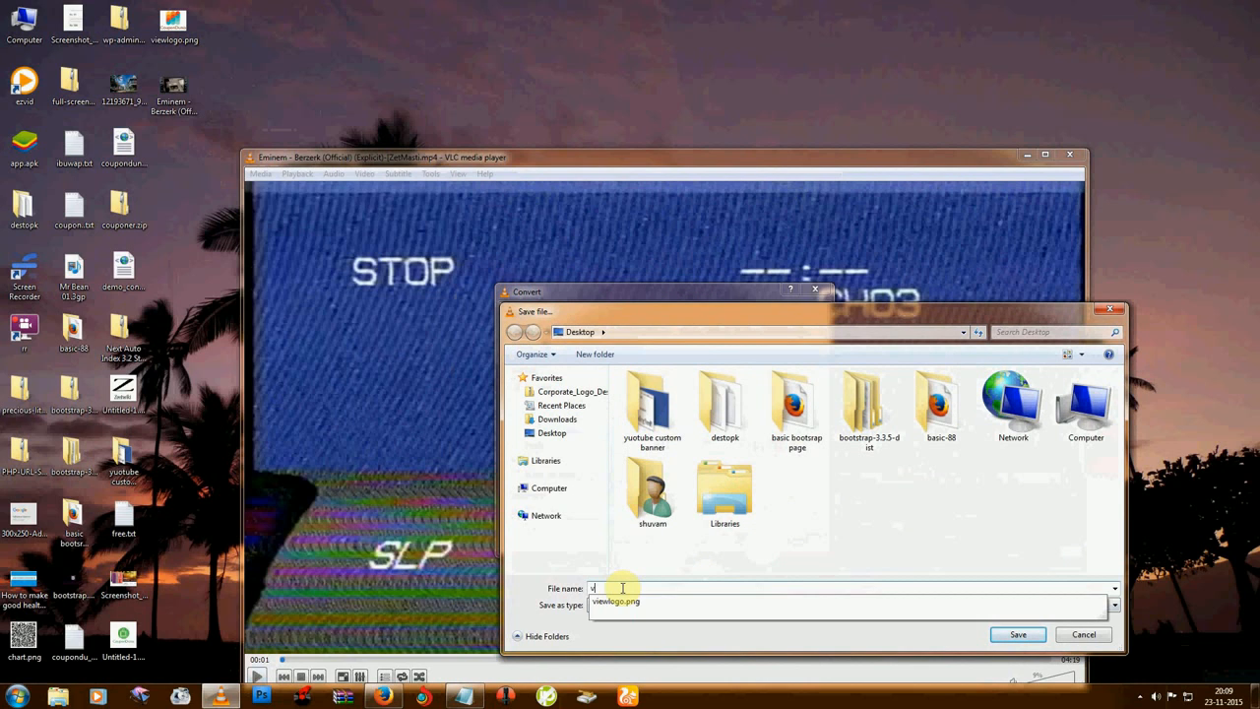
{"action": "type", "text": "lc"}
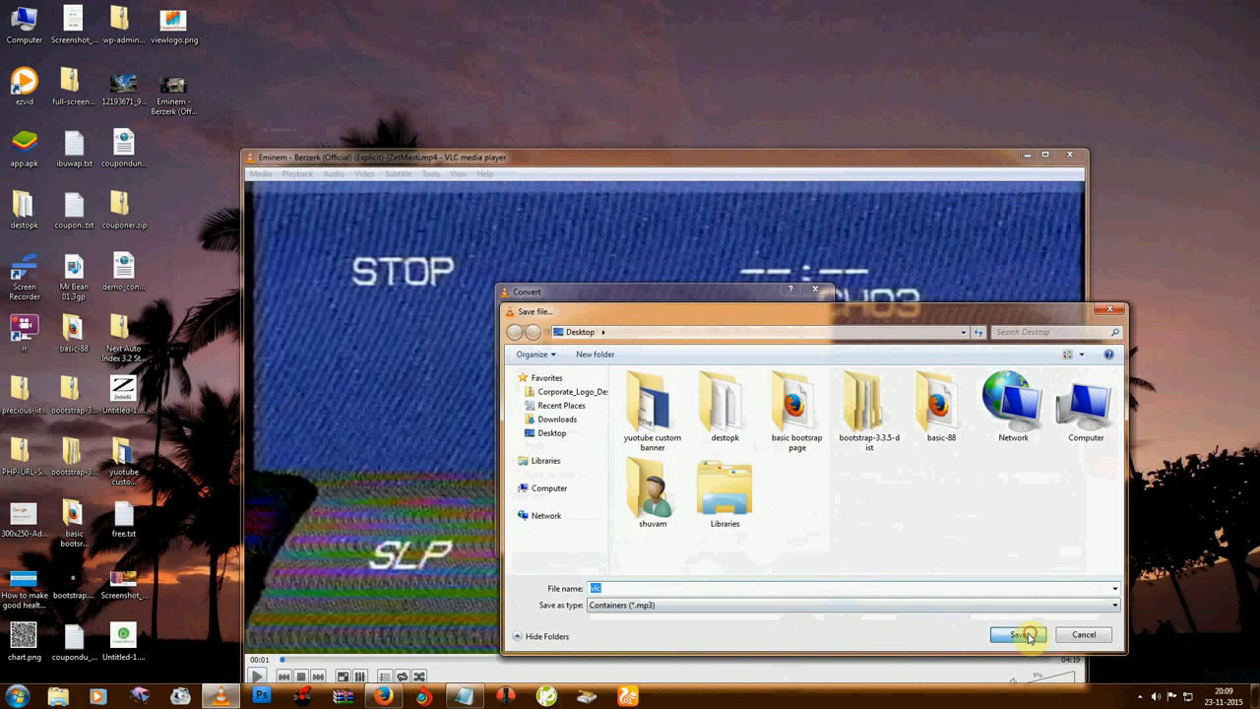
- Save vlc.mp3 as destination, run the conversion, then close VLC with vlc.mp3 on the desktop
{"action": "left_click", "coordinate": [1019, 634]}
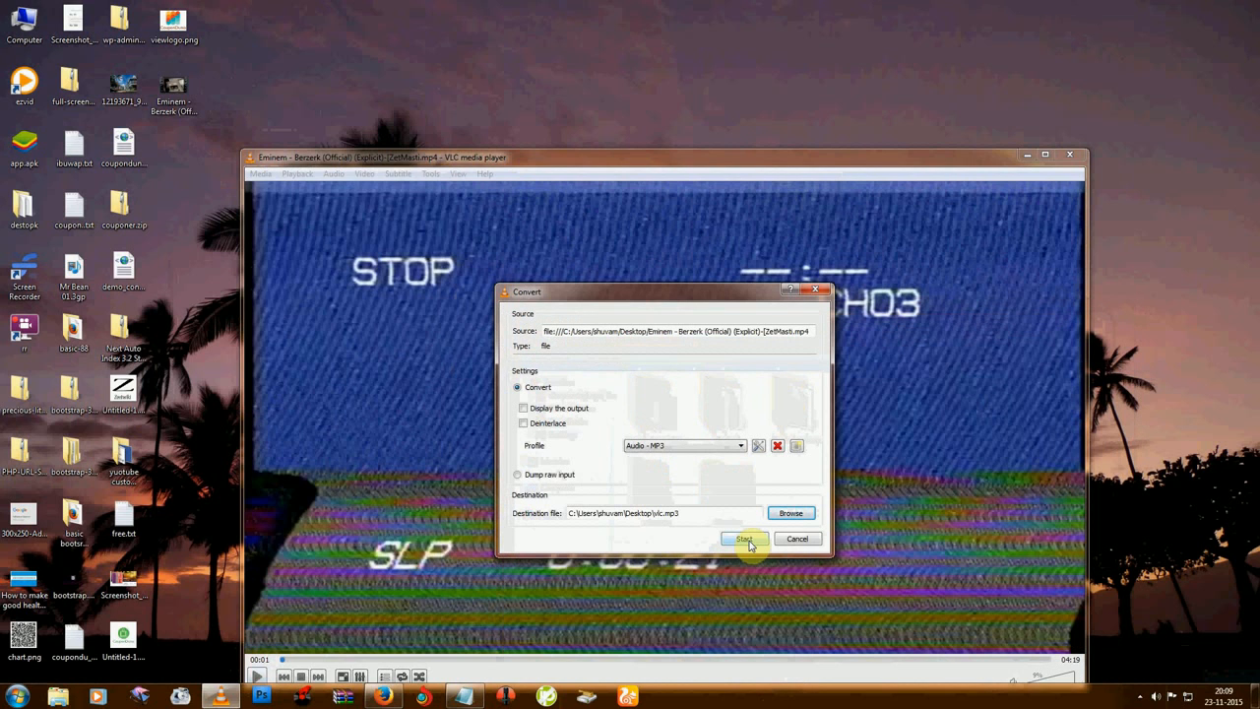
{"action": "left_click", "coordinate": [744, 538]}
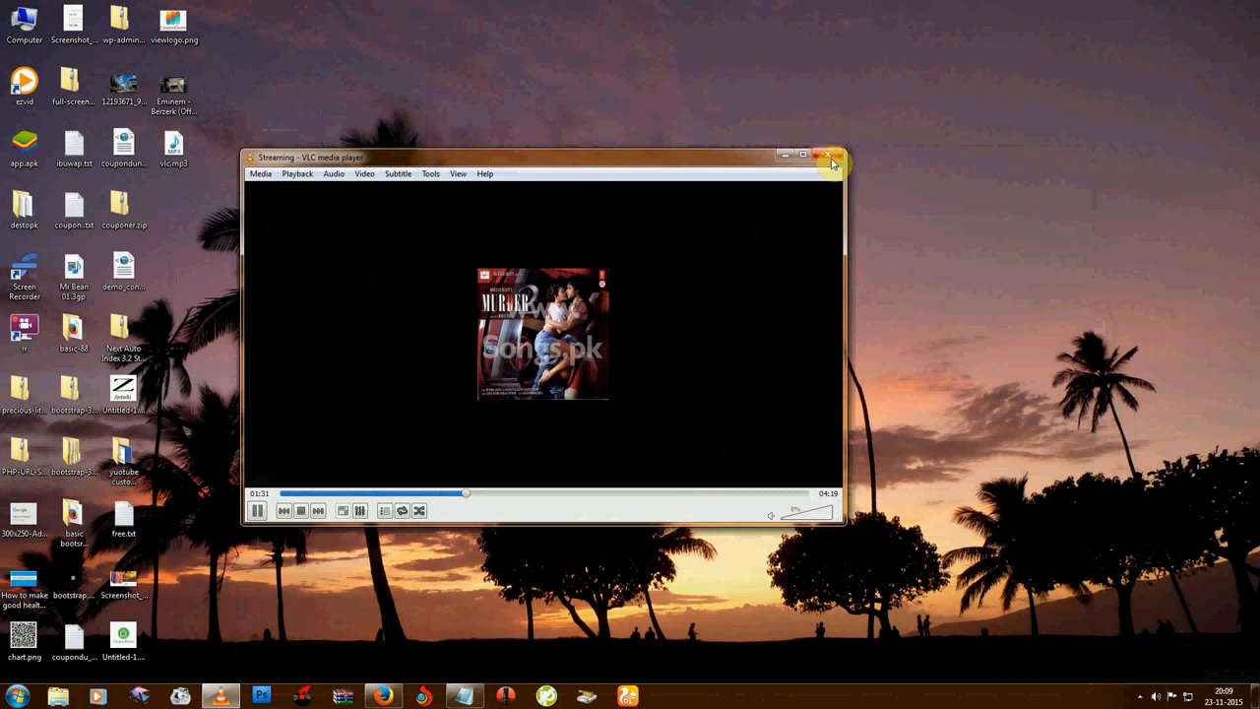
{"action": "left_click", "coordinate": [830, 156]}
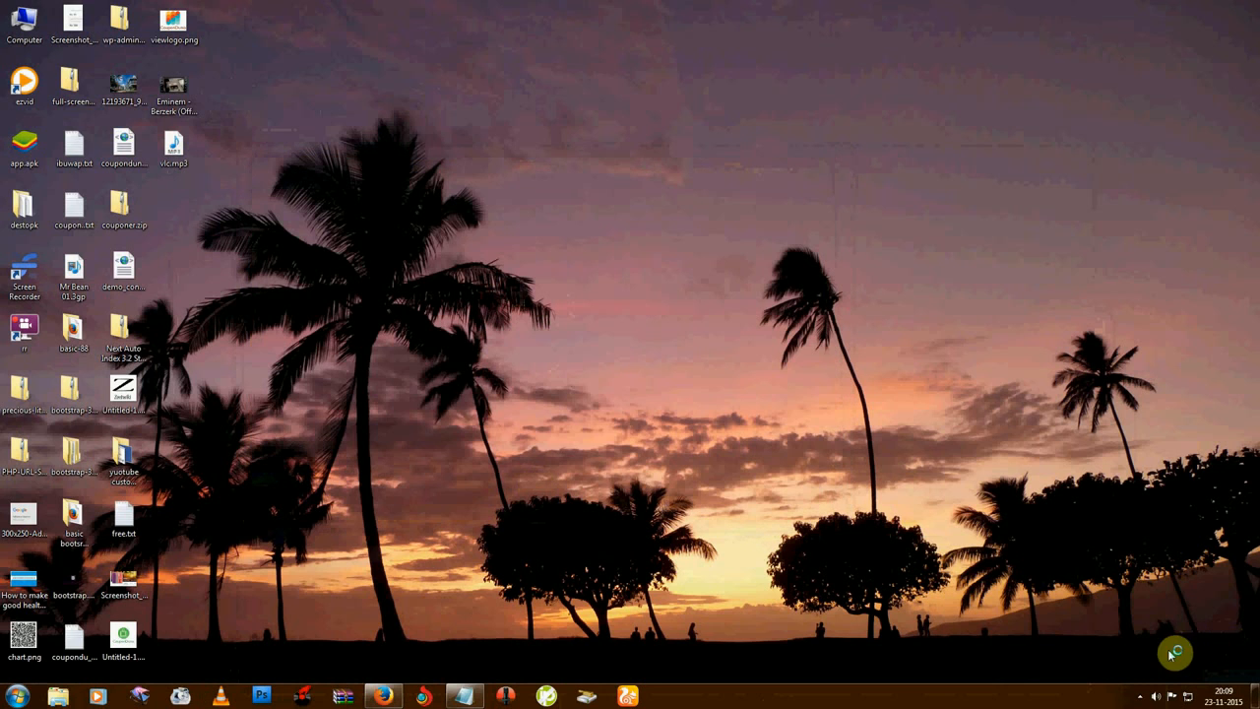
{"action": "right_click", "coordinate": [1177, 653]}
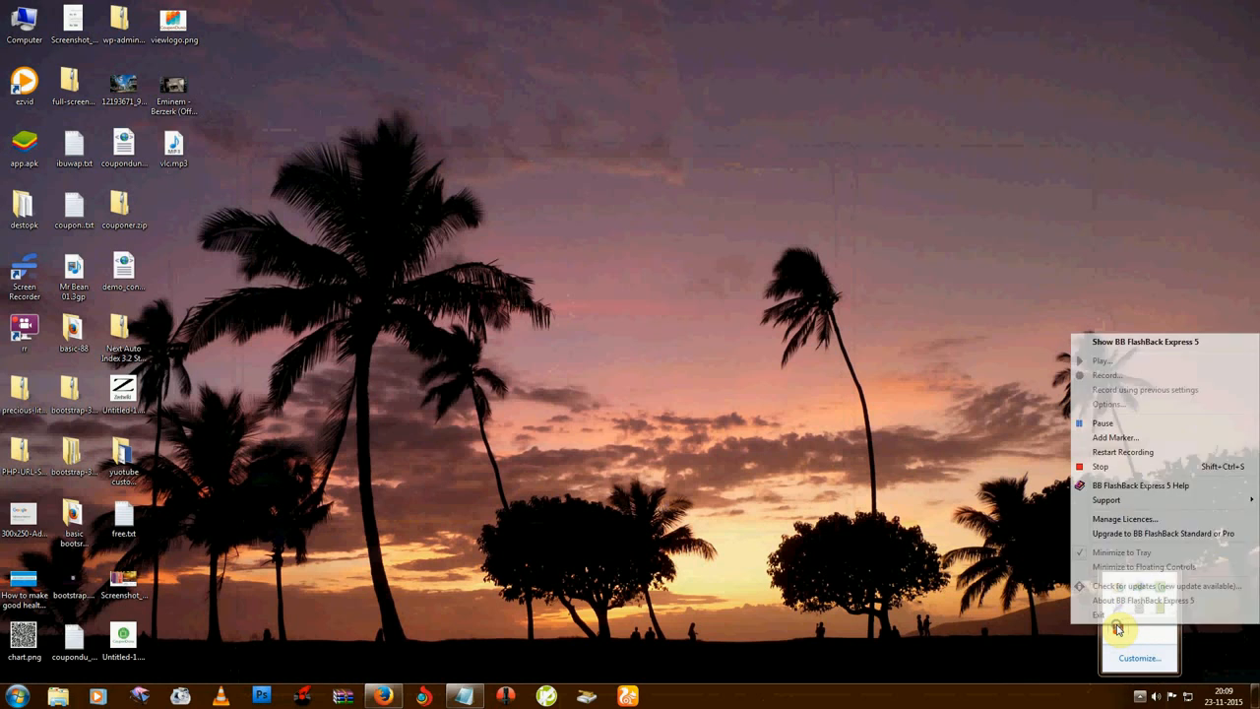